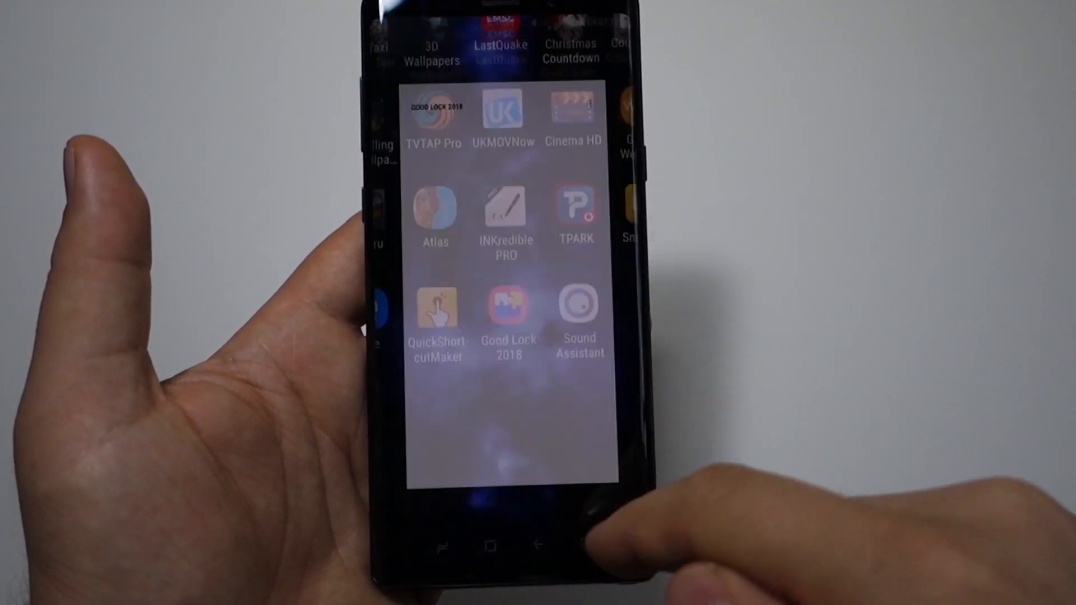
# Launch QuickShortcutMaker from its Google Play listing to reach the Good Lock favourites
pyautogui.click(434, 308)
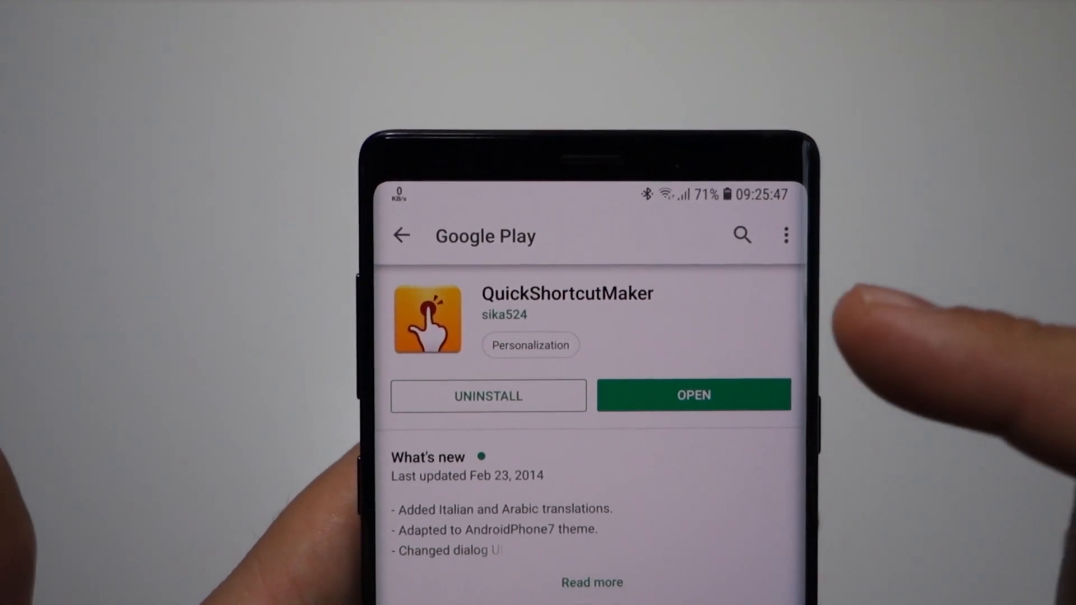
pyautogui.click(693, 395)
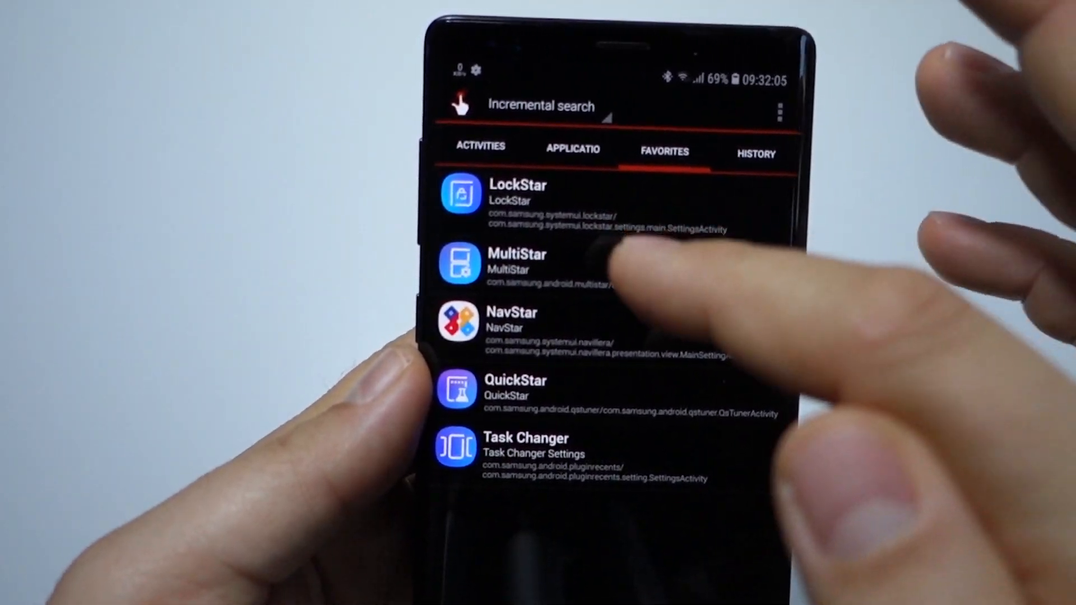
pyautogui.click(517, 268)
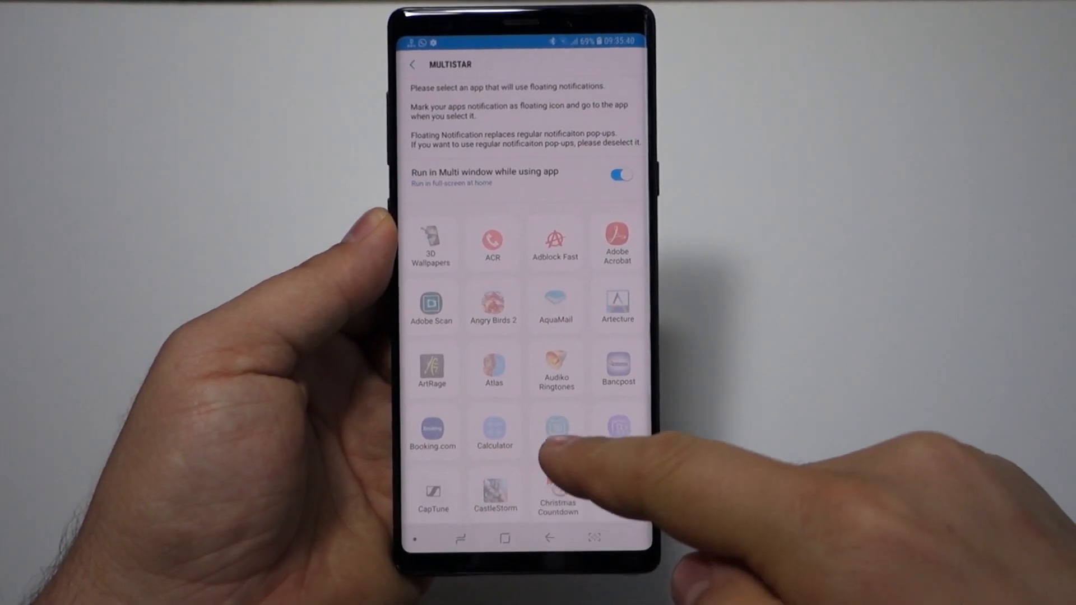
# Scroll down the MultiStar settings to reach the floating notification app picker
pyautogui.scroll(-3)
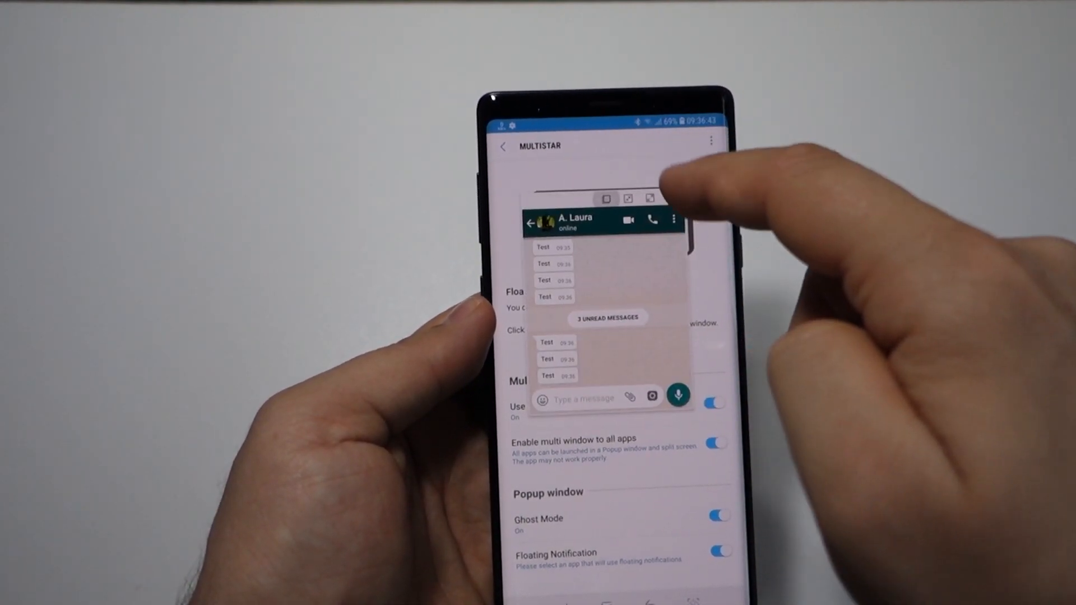
# Show the floating WhatsApp chat's three-dot options menu
pyautogui.click(674, 220)
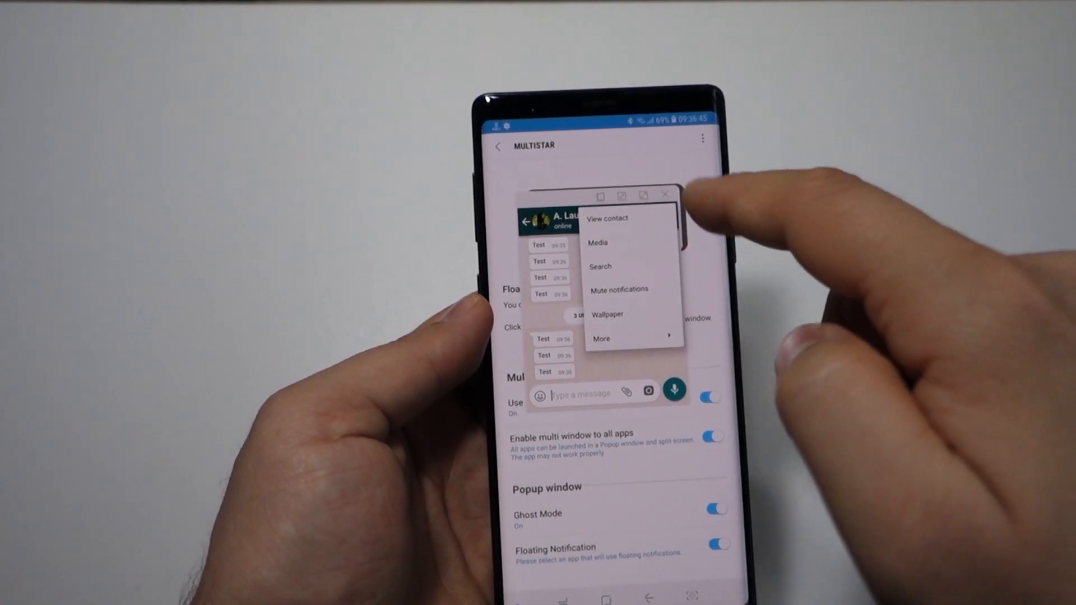